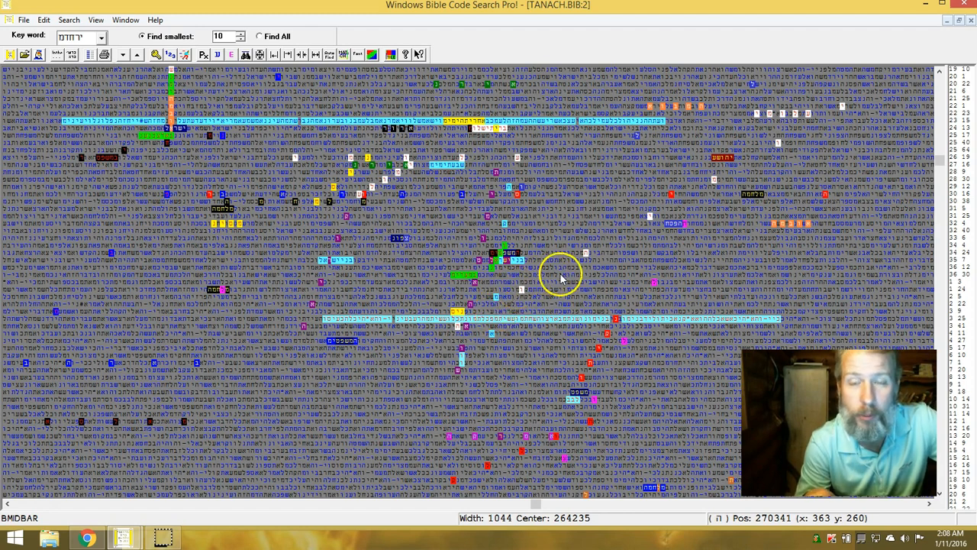
mouse_move(557, 252)
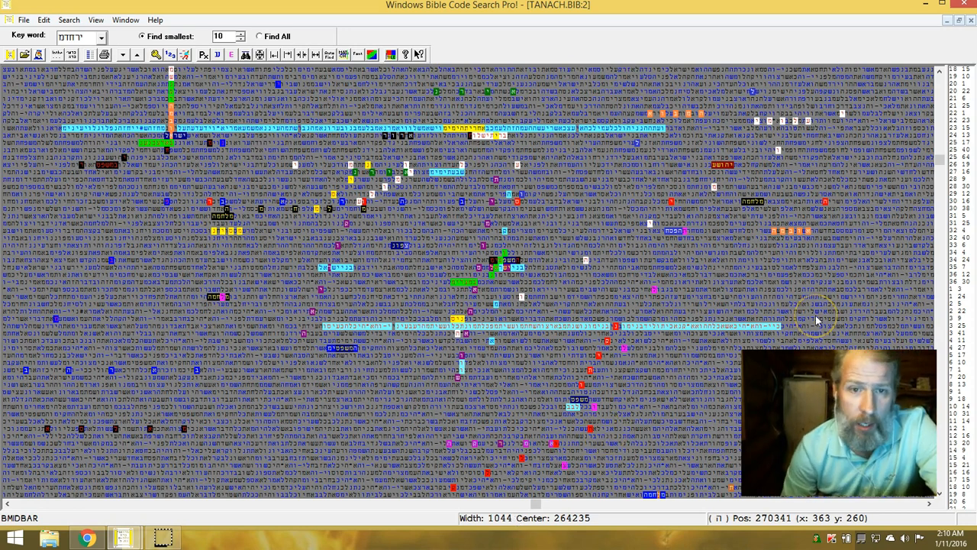
mouse_move(550, 328)
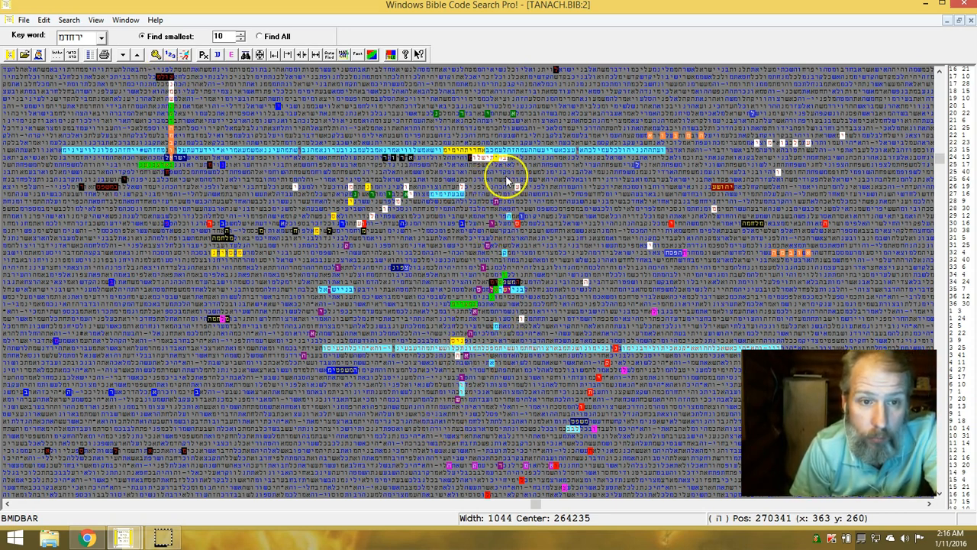
mouse_move(481, 416)
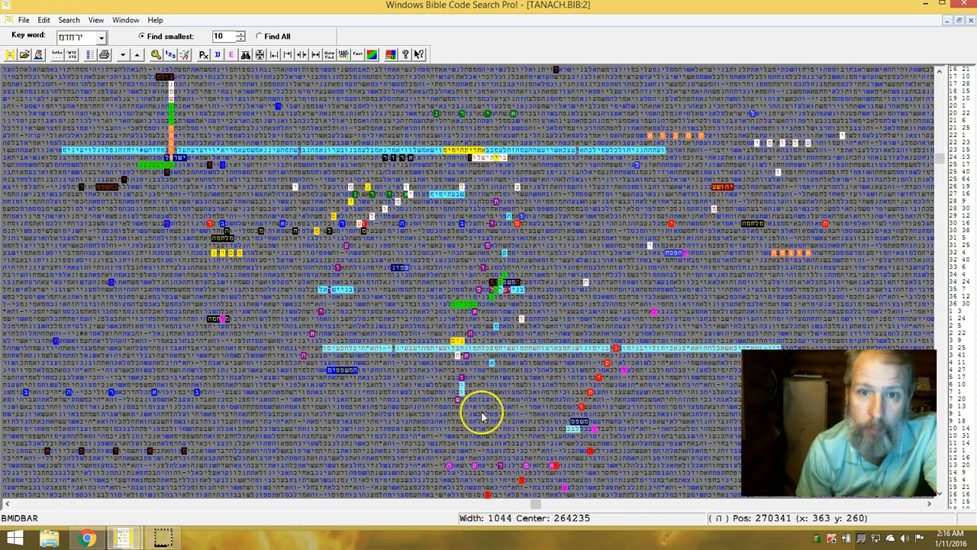
mouse_move(672, 152)
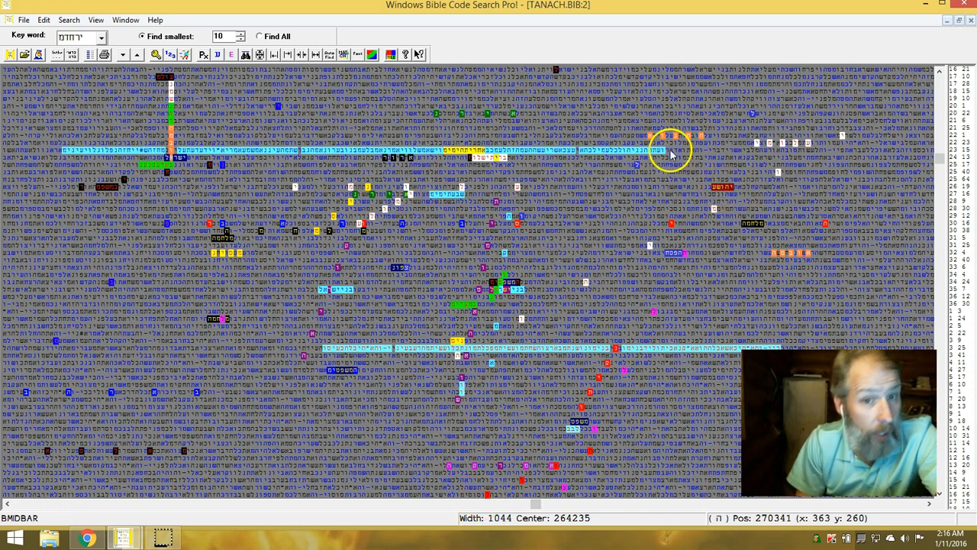
mouse_move(687, 143)
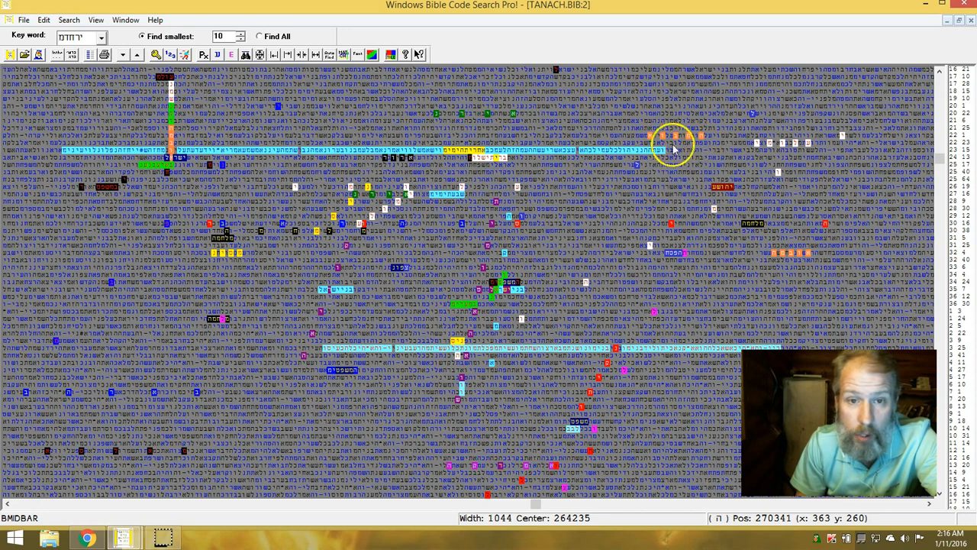
mouse_move(766, 256)
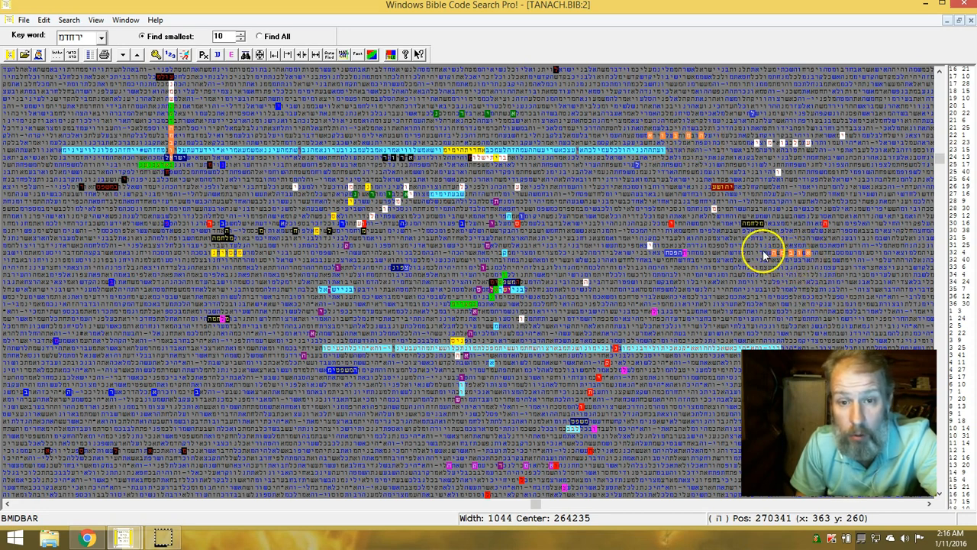
mouse_move(810, 256)
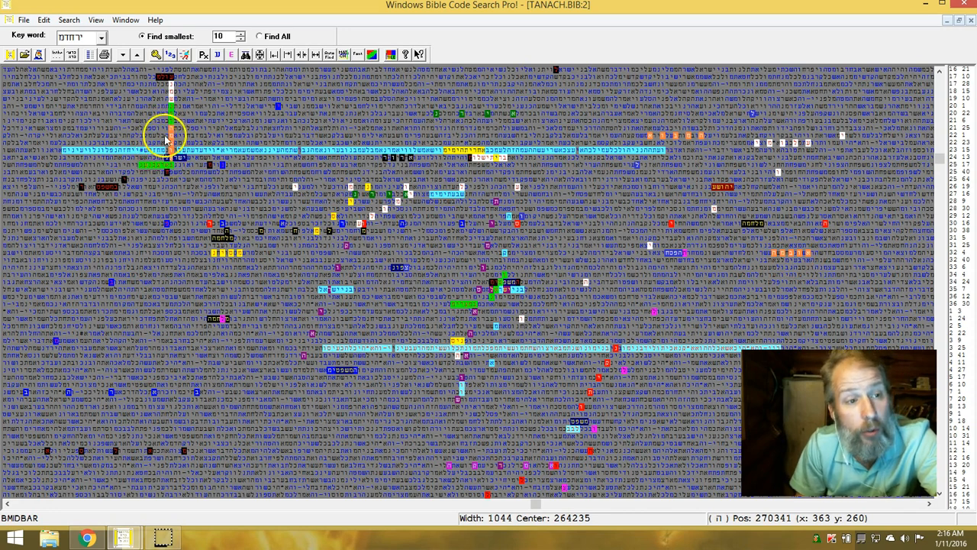
mouse_move(174, 181)
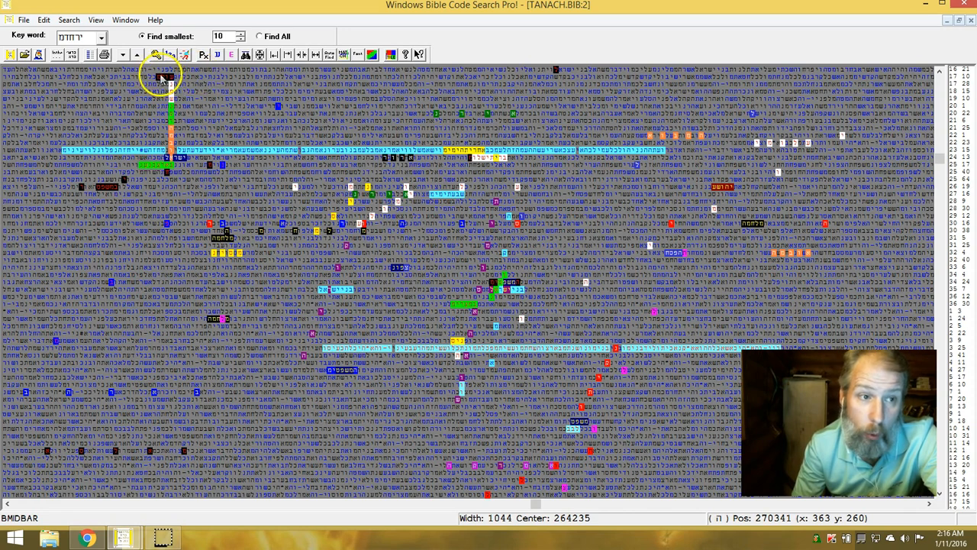
mouse_move(170, 181)
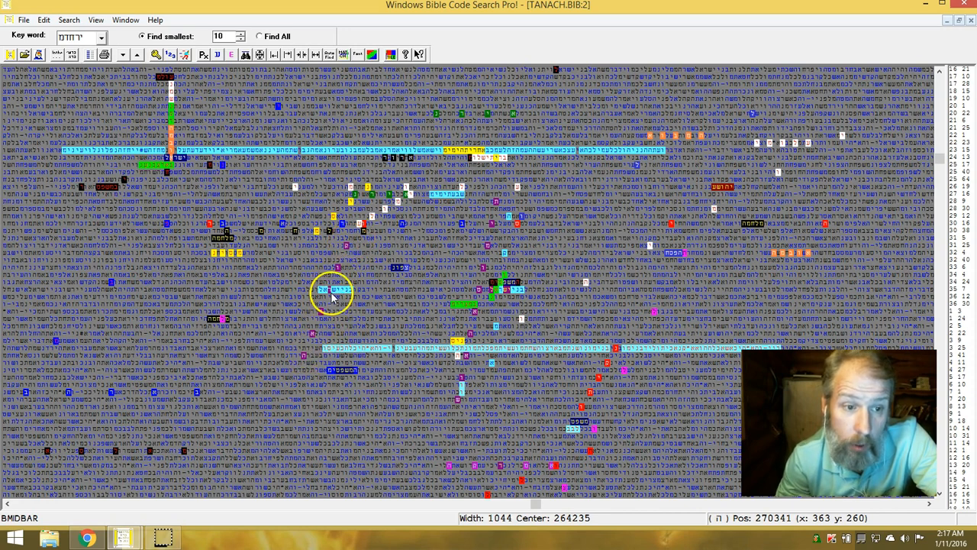
mouse_move(332, 299)
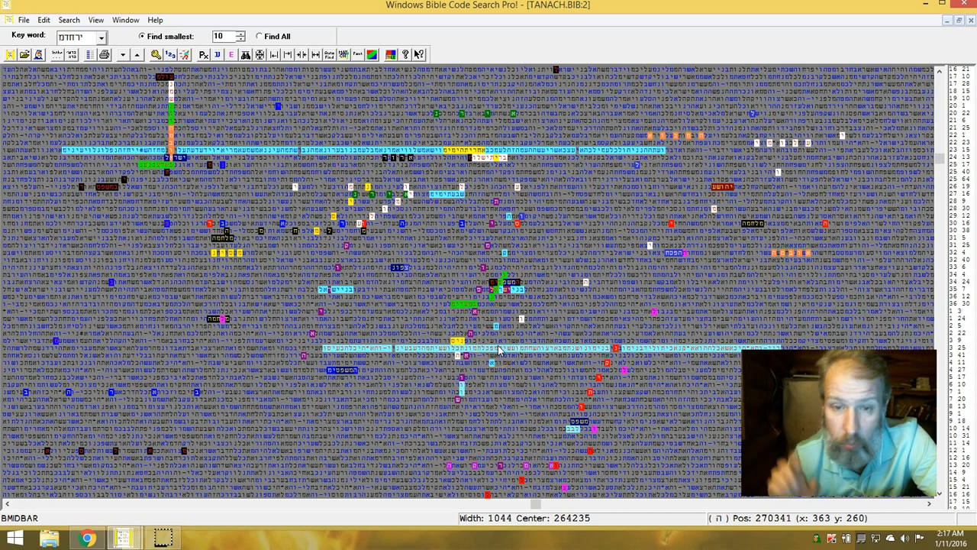
mouse_move(538, 380)
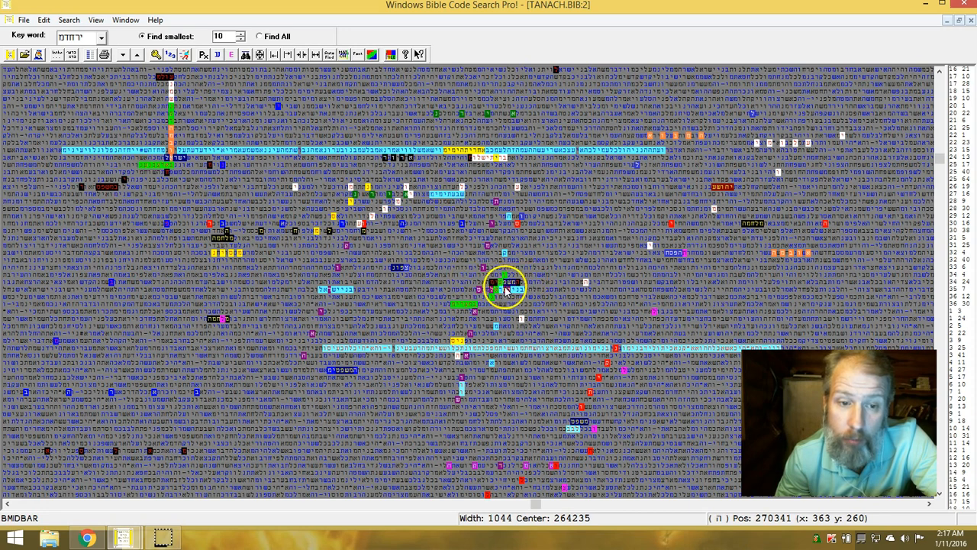
mouse_move(252, 269)
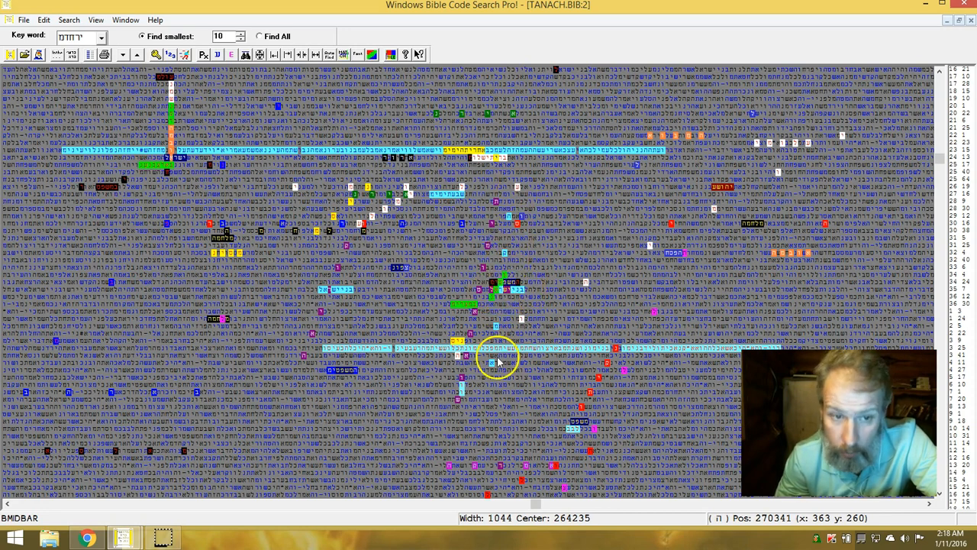
mouse_move(503, 276)
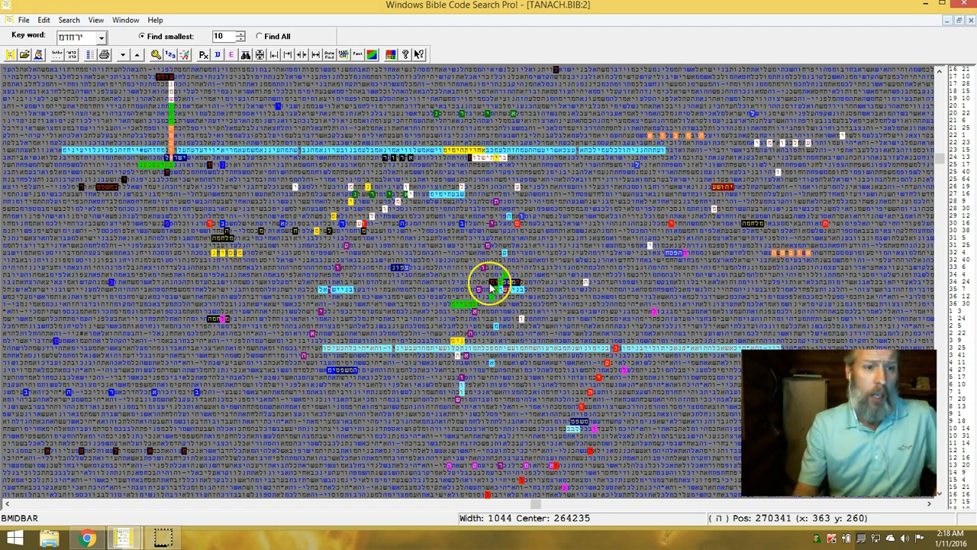
mouse_move(644, 318)
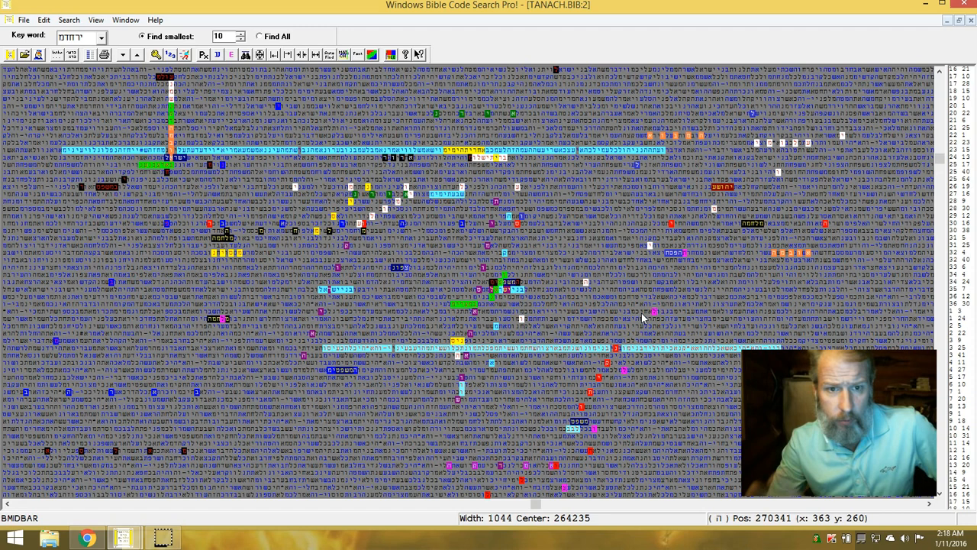
mouse_move(638, 316)
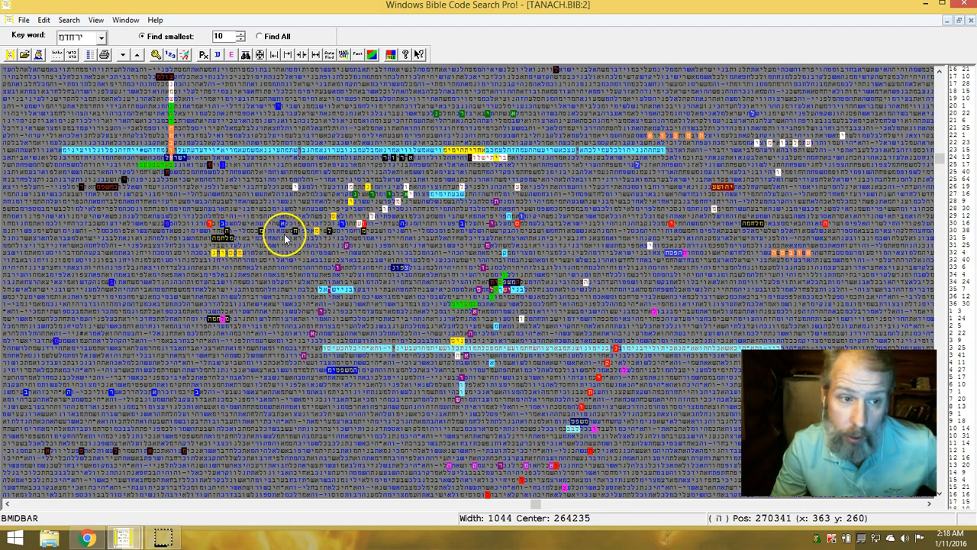
mouse_move(359, 230)
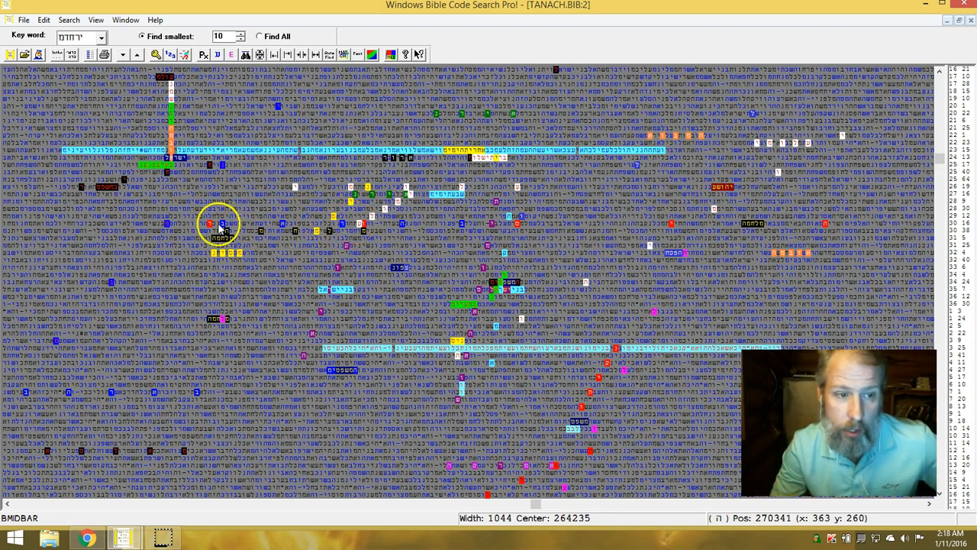
mouse_move(350, 233)
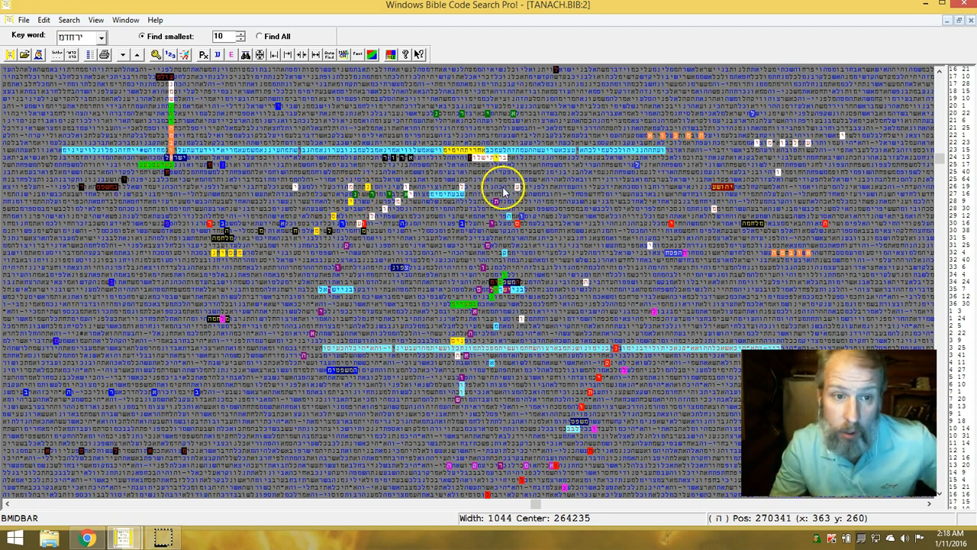
mouse_move(519, 185)
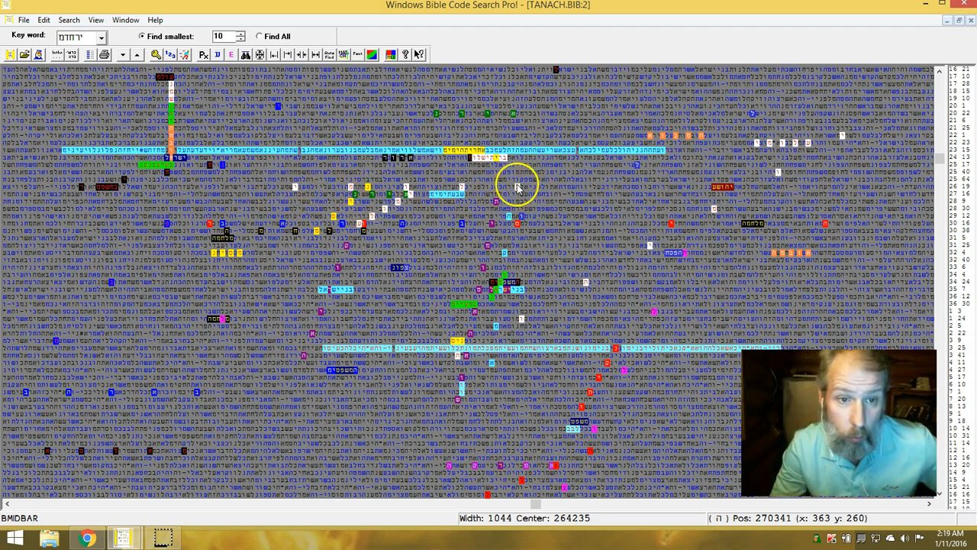
mouse_move(386, 206)
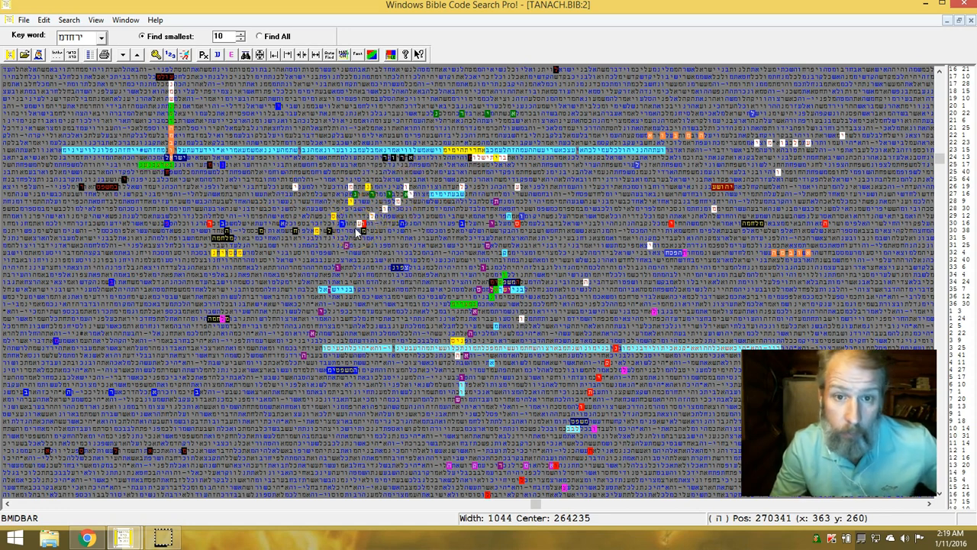
mouse_move(740, 262)
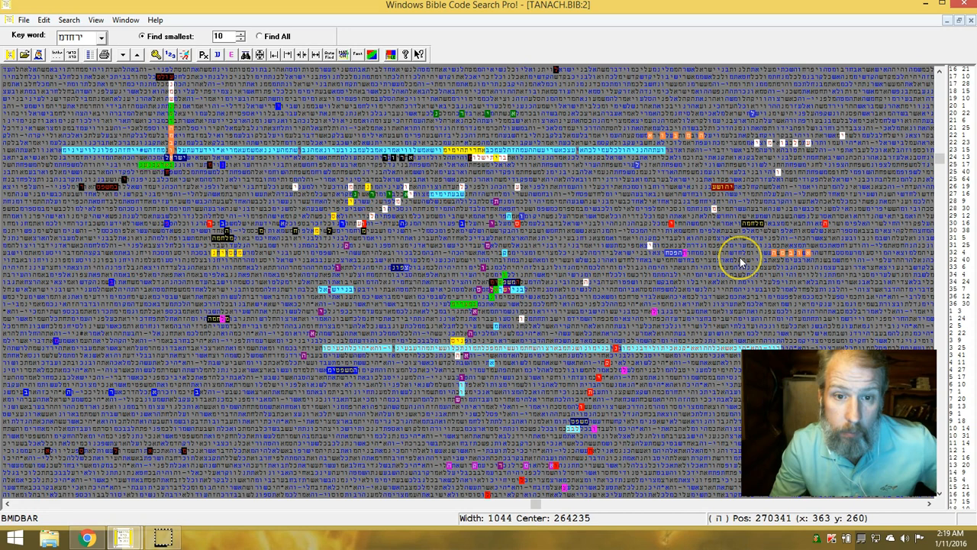
mouse_move(691, 268)
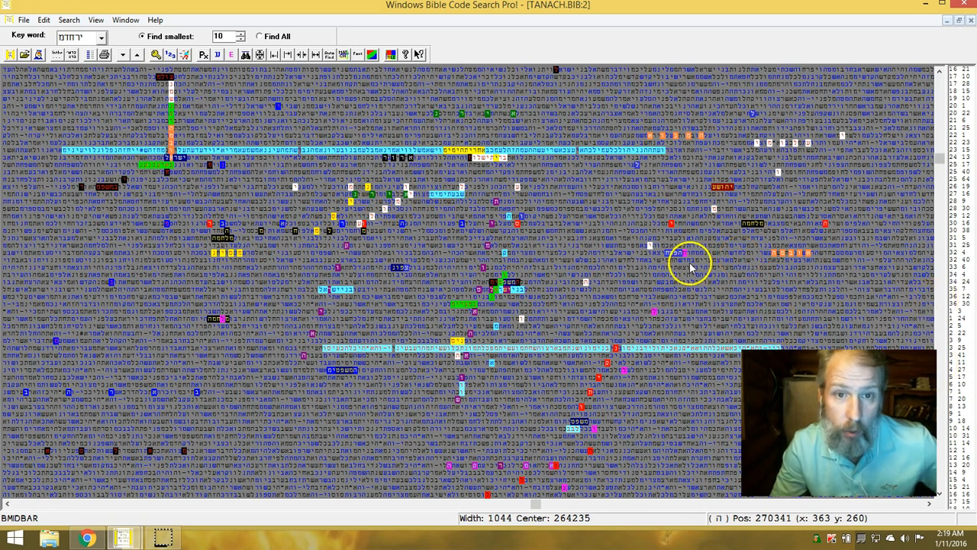
mouse_move(408, 271)
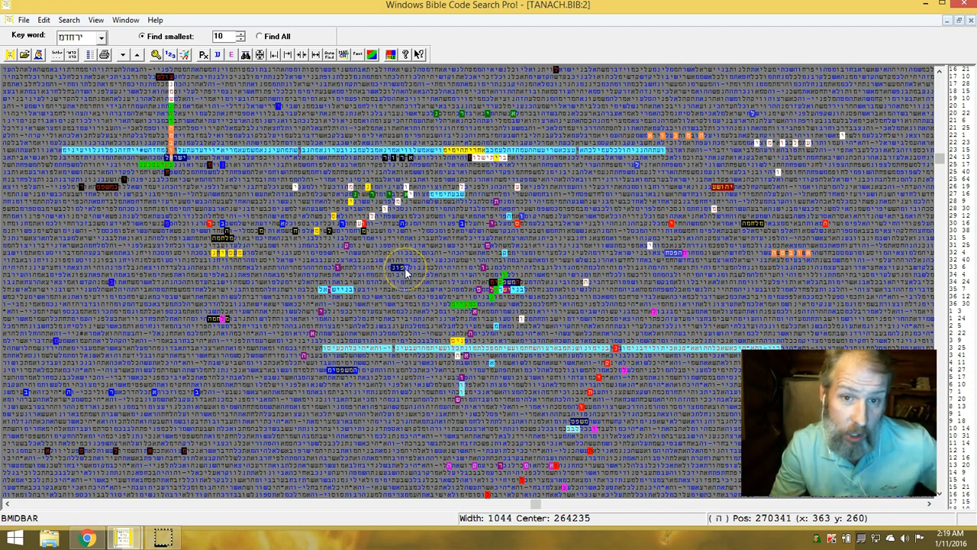
mouse_move(713, 131)
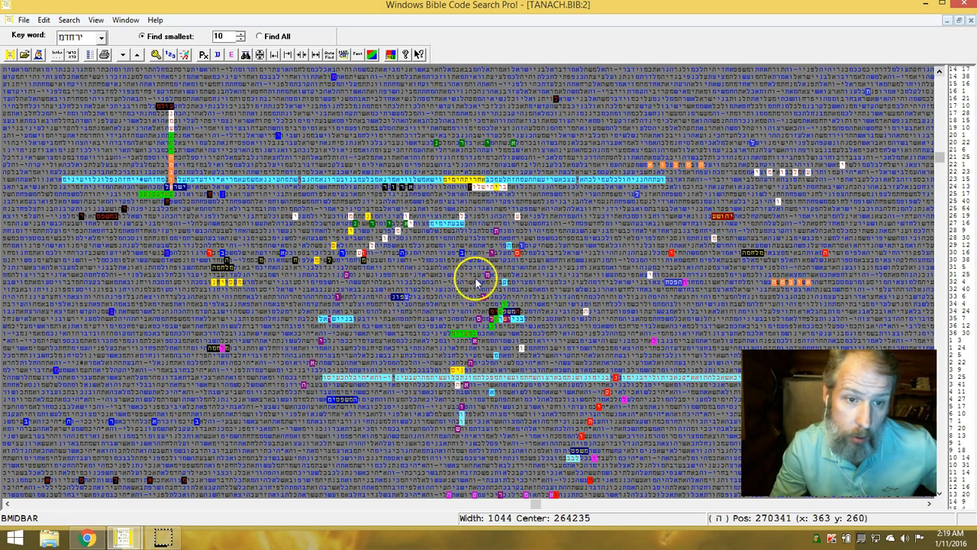
mouse_move(875, 96)
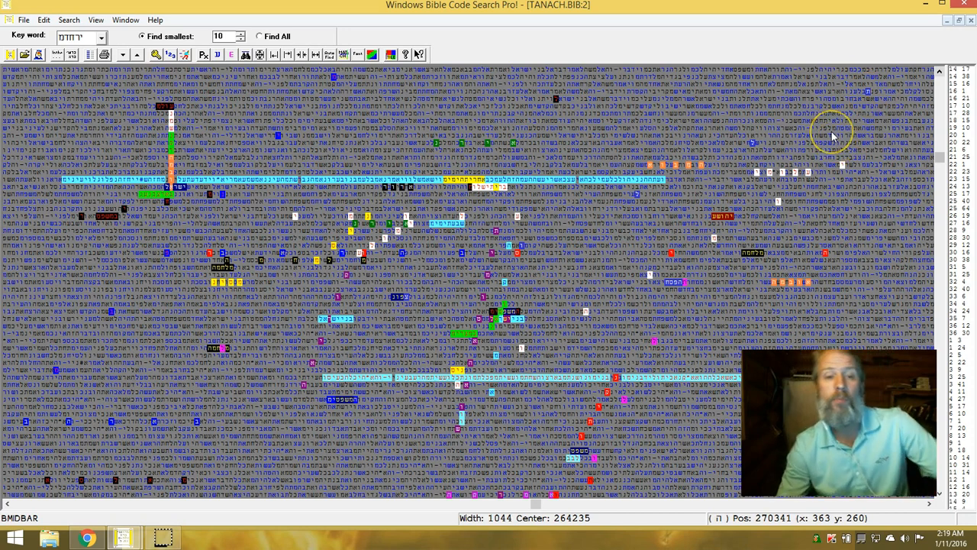
mouse_move(637, 330)
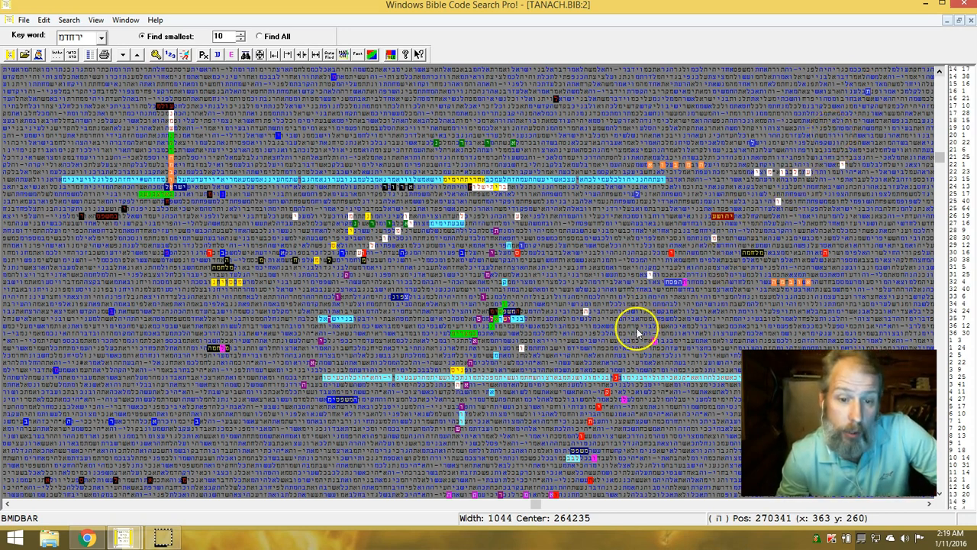
mouse_move(683, 281)
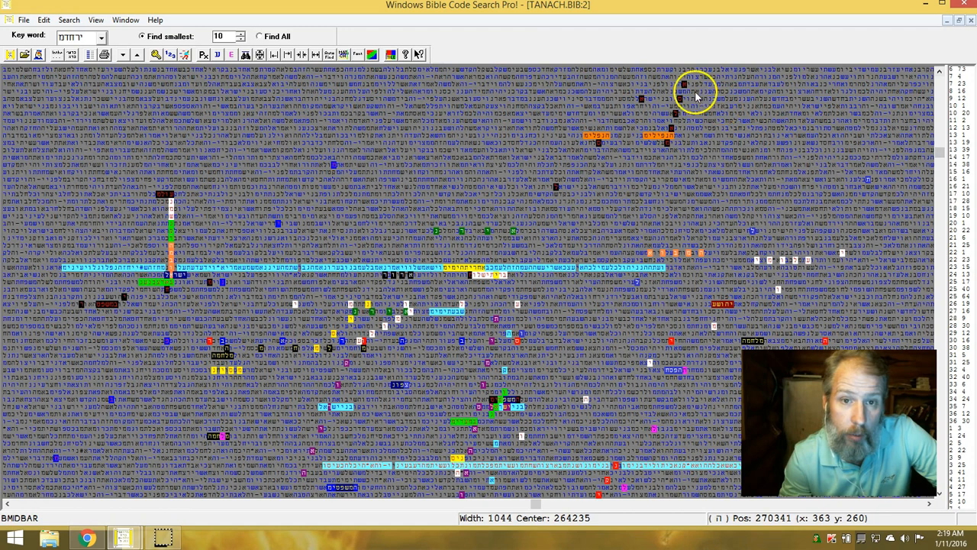
mouse_move(642, 145)
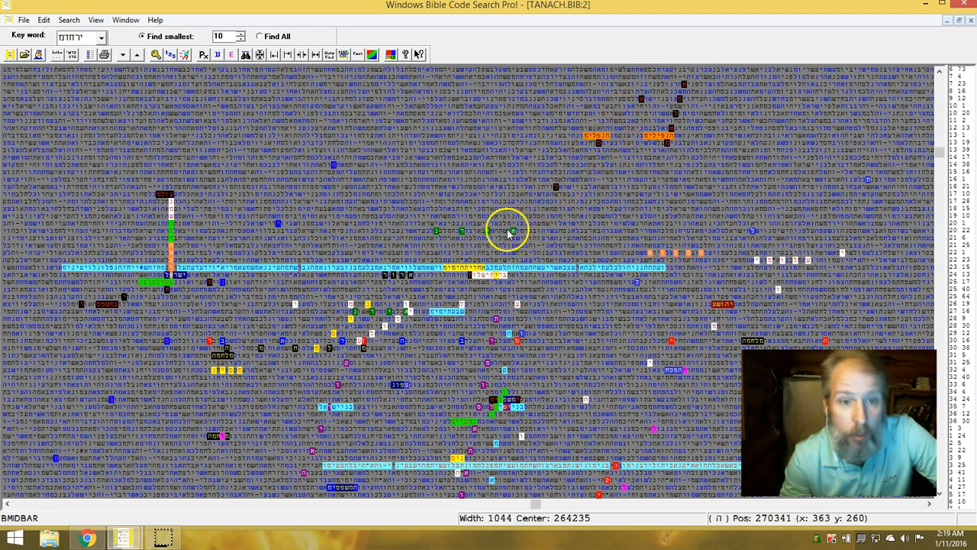
mouse_move(599, 145)
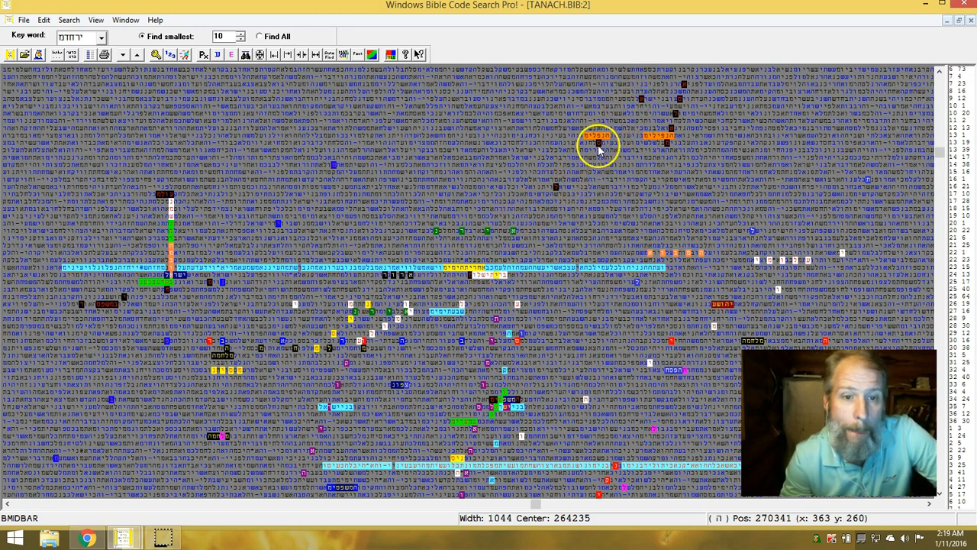
mouse_move(652, 104)
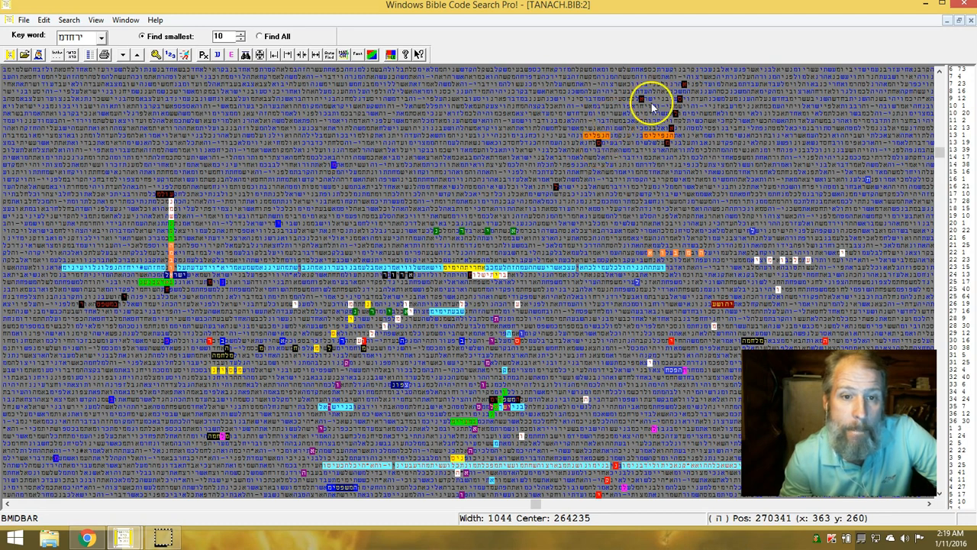
mouse_move(557, 208)
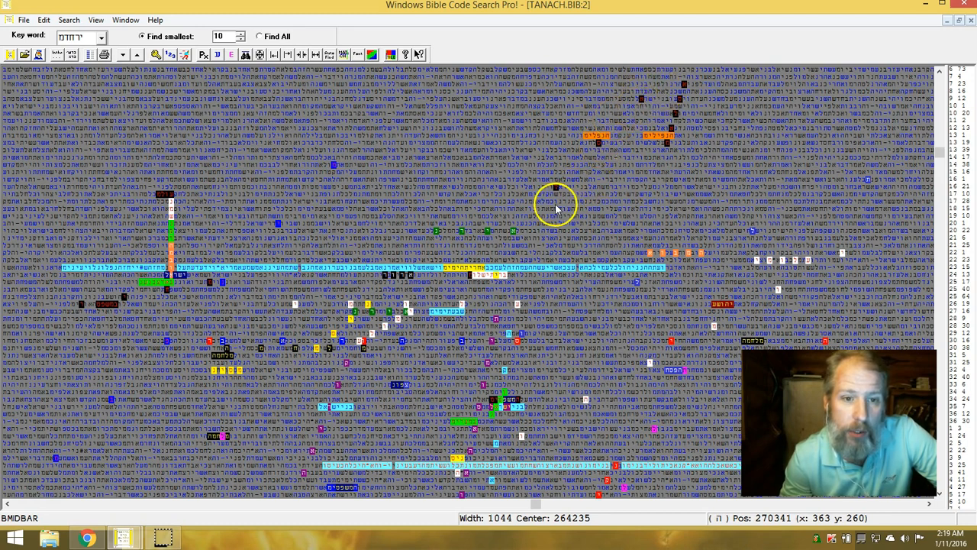
mouse_move(474, 230)
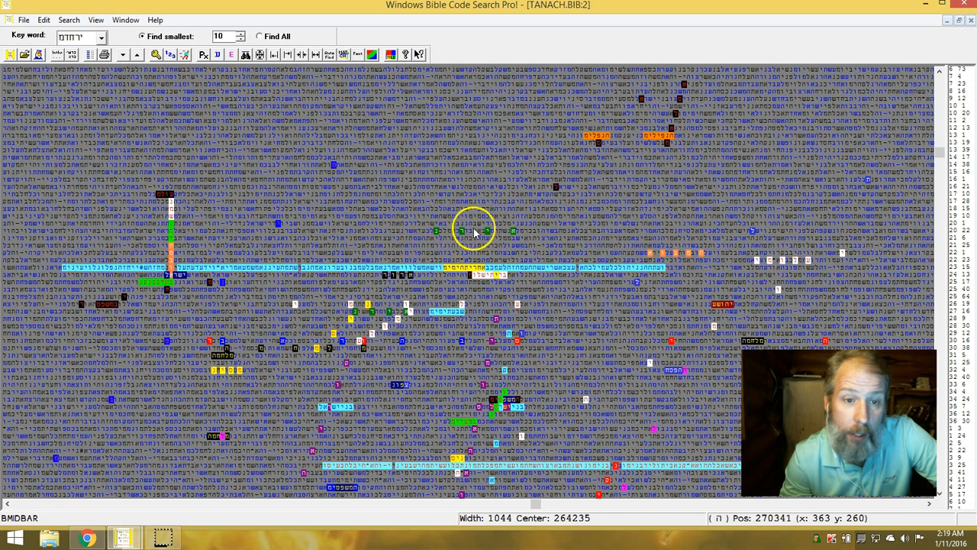
mouse_move(496, 237)
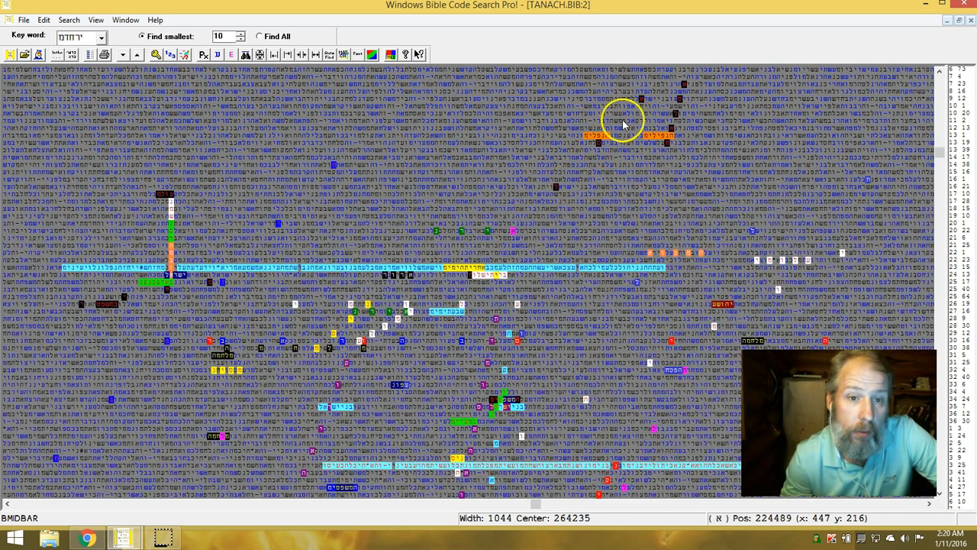
mouse_move(479, 269)
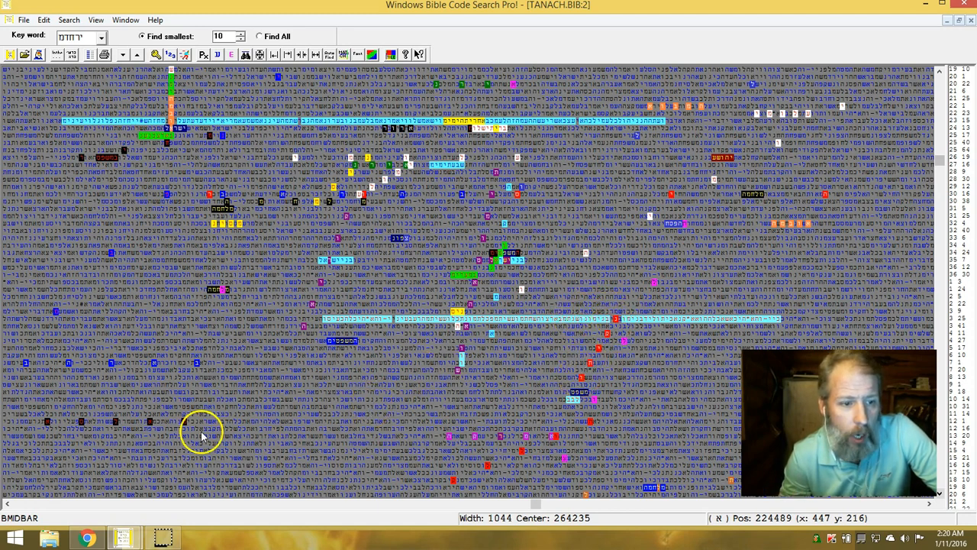
mouse_move(204, 359)
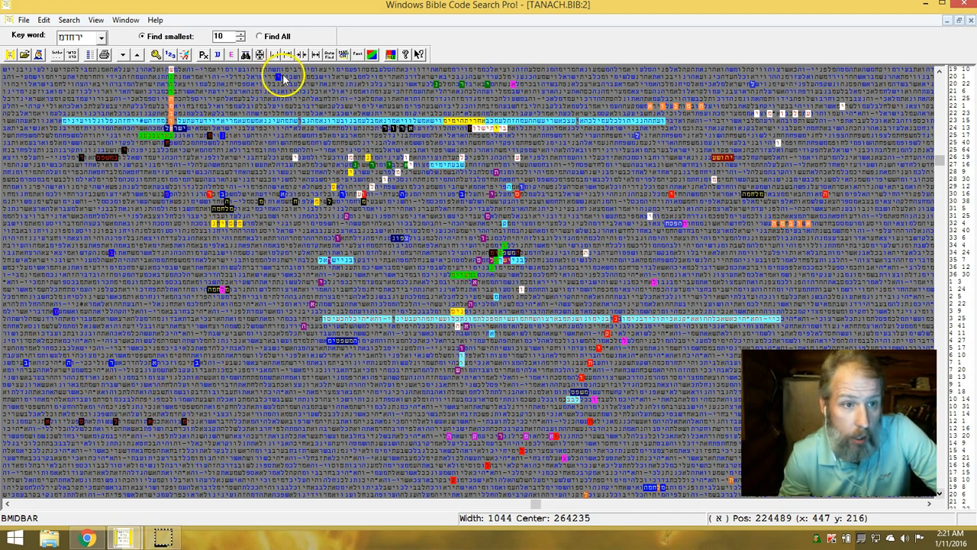
mouse_move(248, 139)
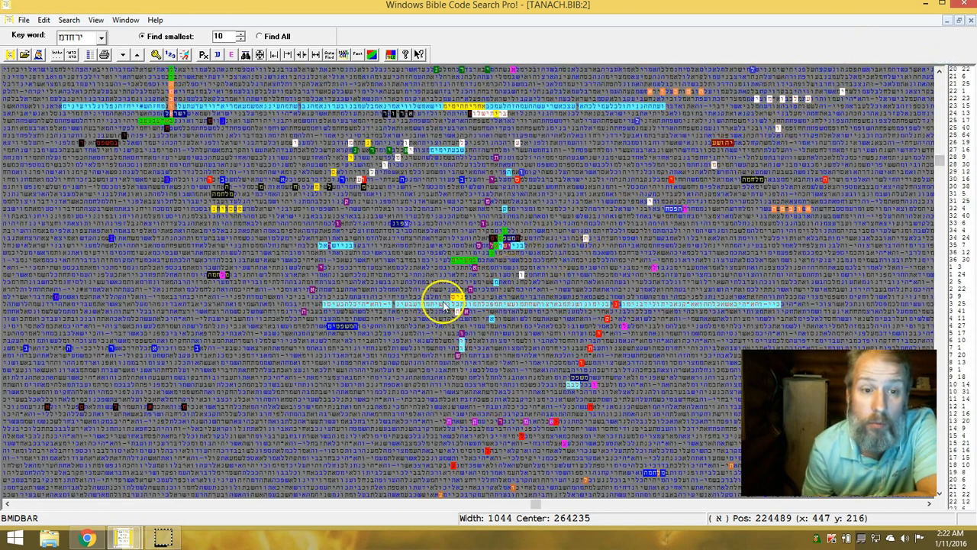
mouse_move(835, 97)
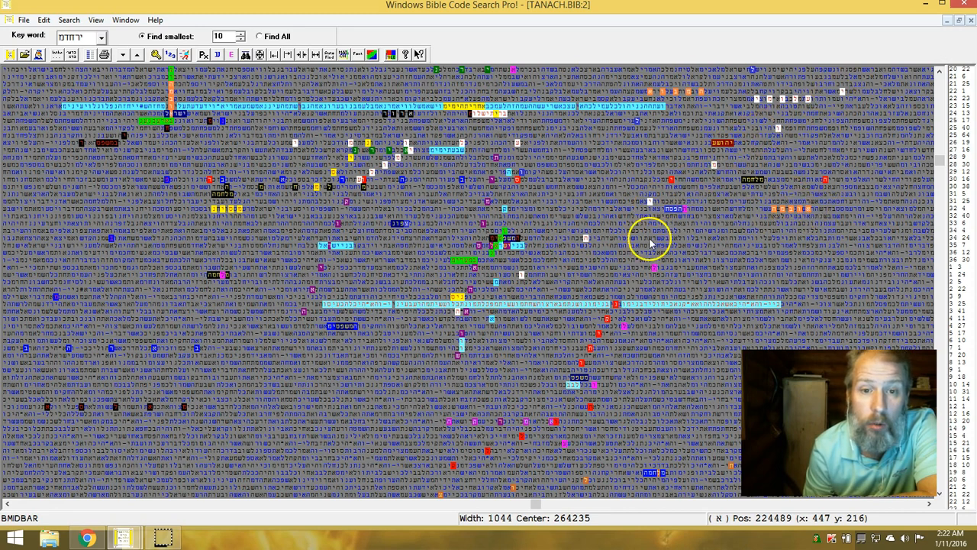
mouse_move(462, 355)
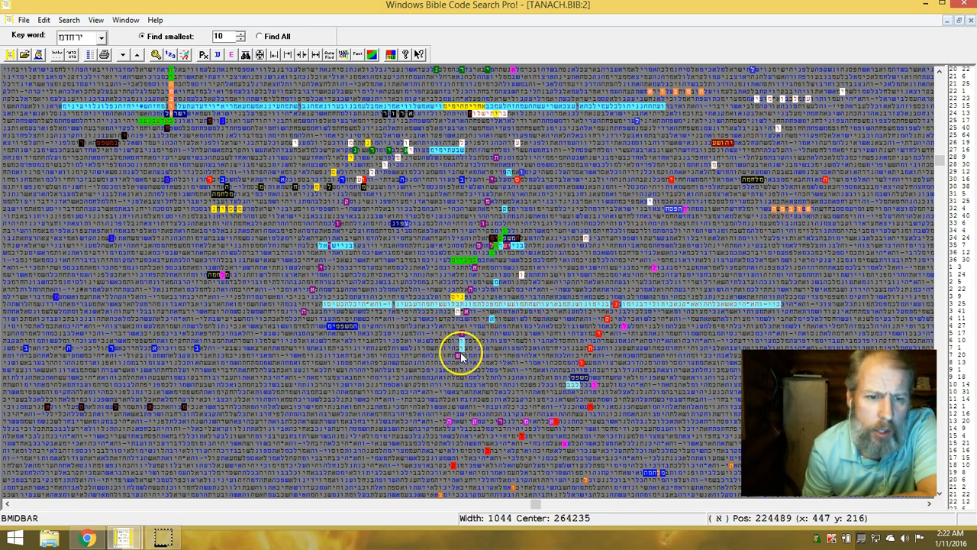
mouse_move(463, 336)
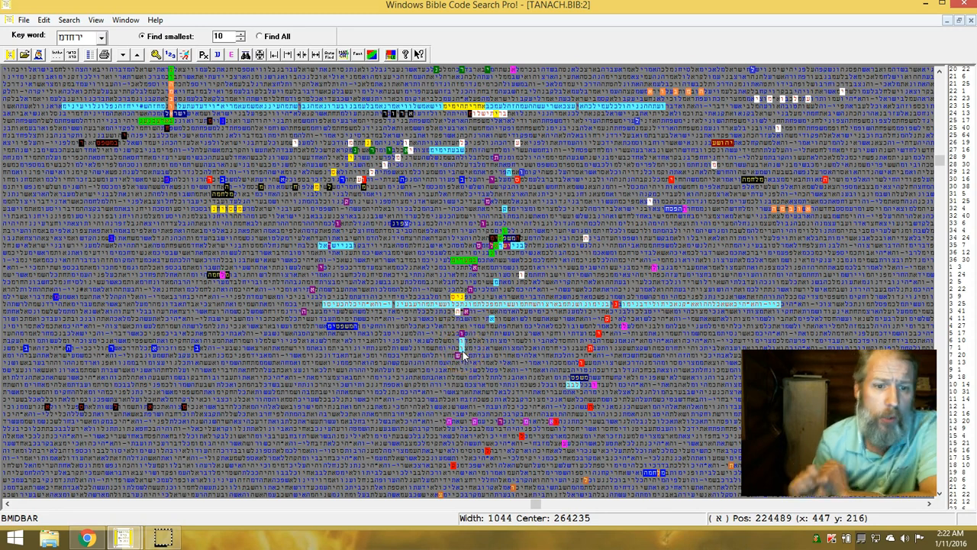
click(941, 68)
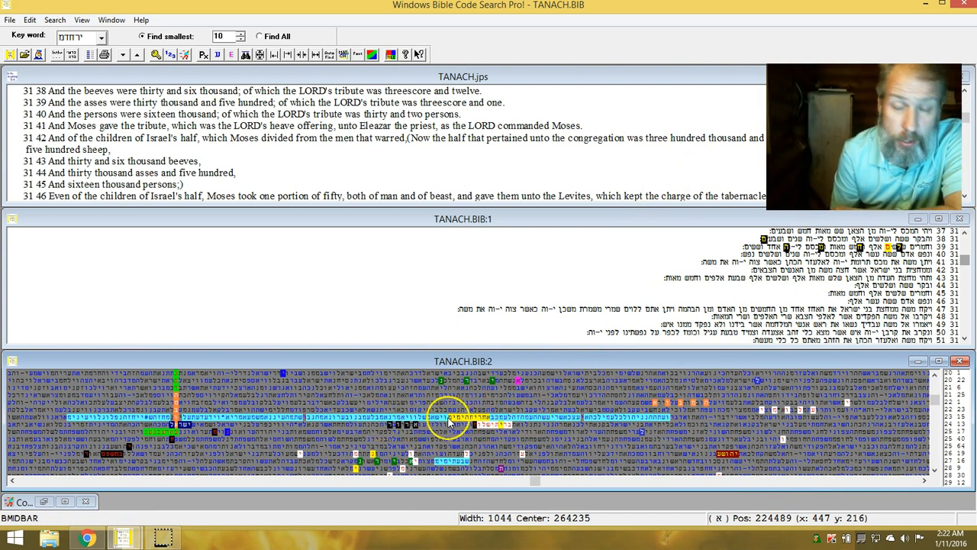
mouse_move(458, 424)
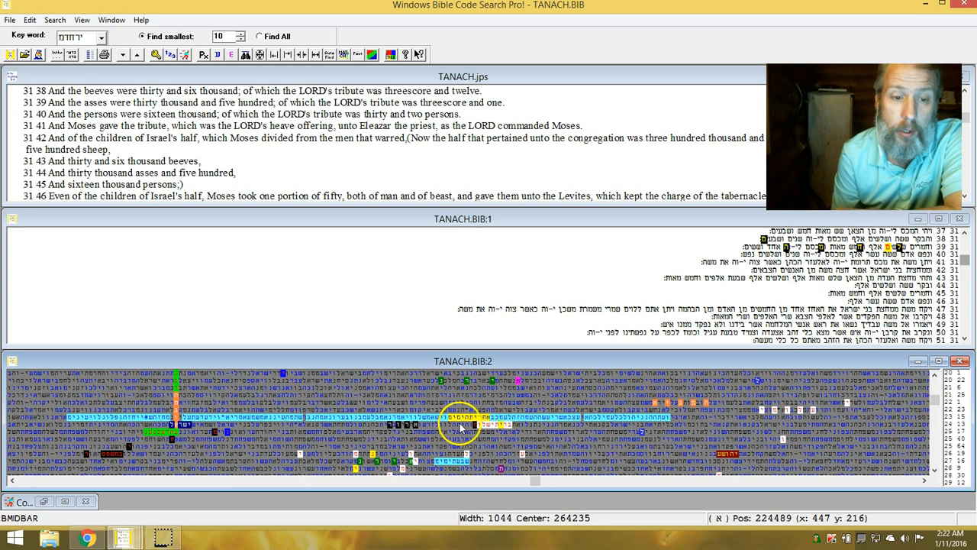
mouse_move(483, 421)
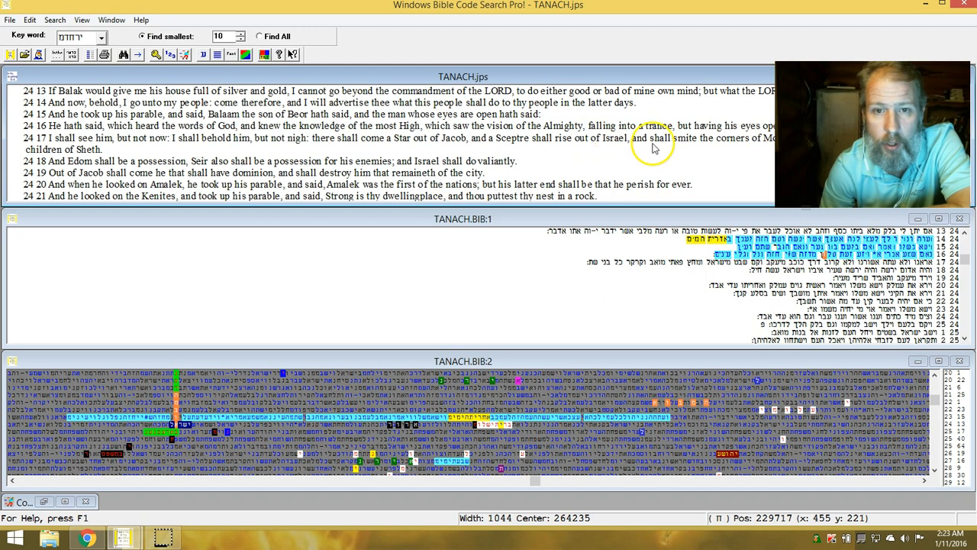
mouse_move(458, 366)
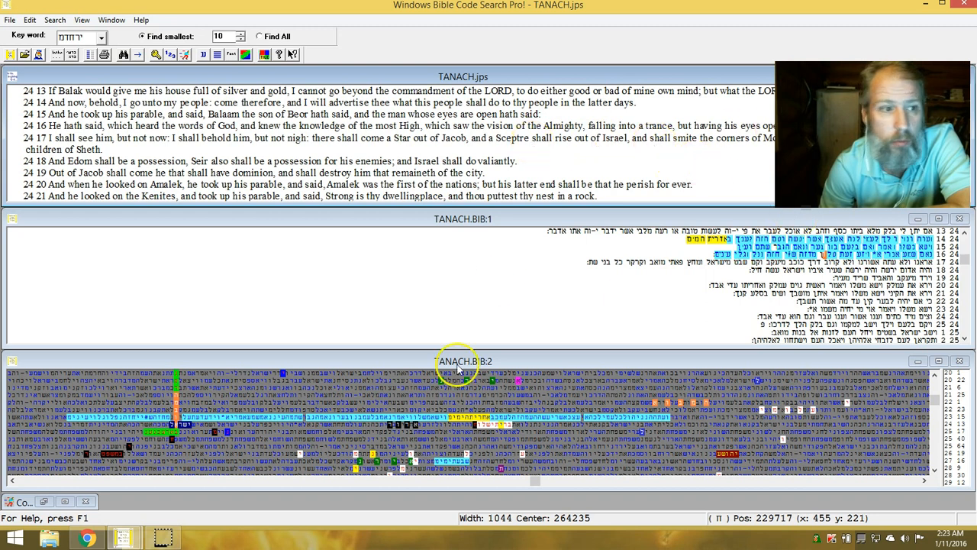
mouse_move(836, 218)
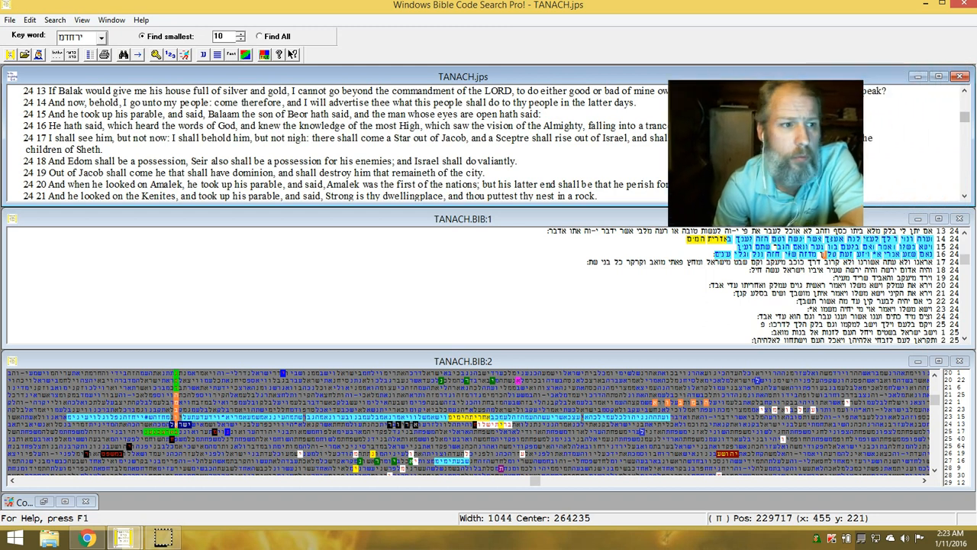
click(965, 91)
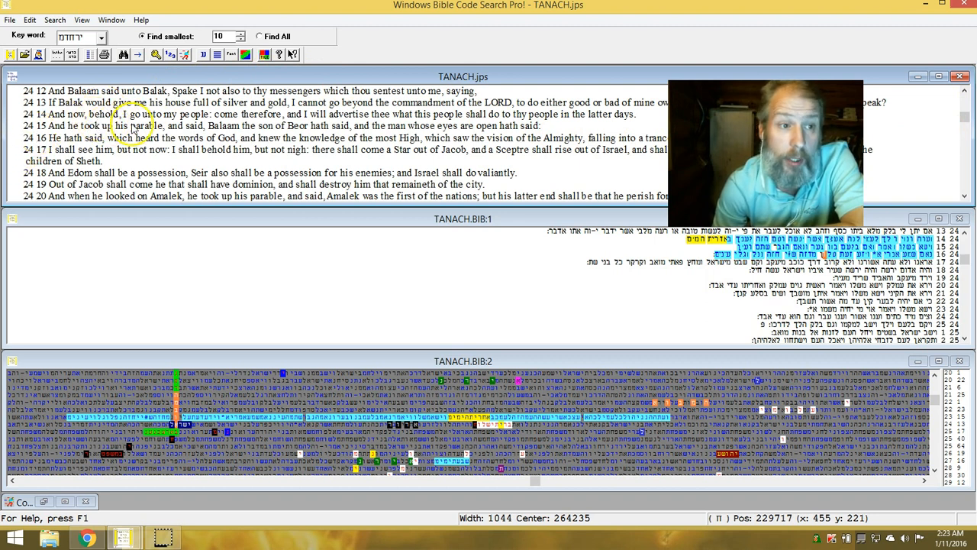
mouse_move(236, 123)
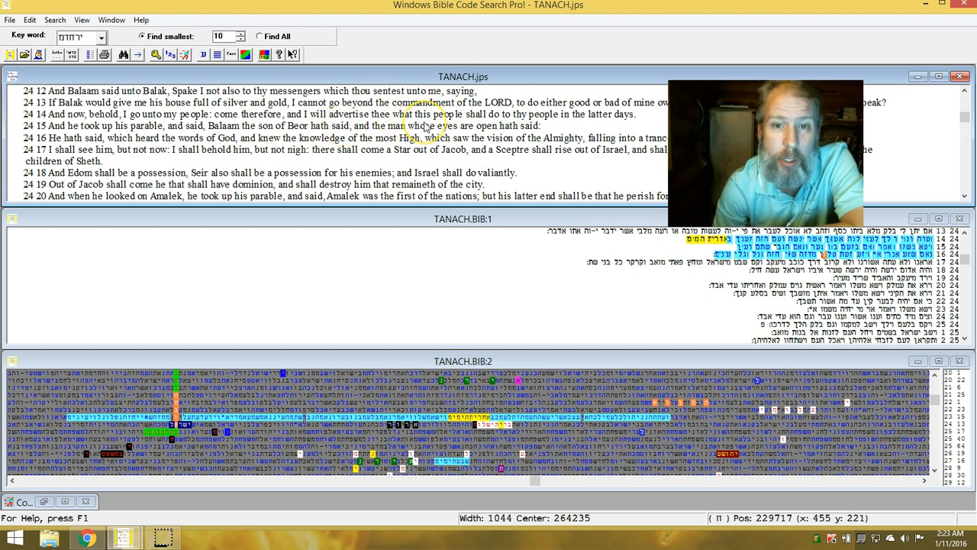
mouse_move(535, 118)
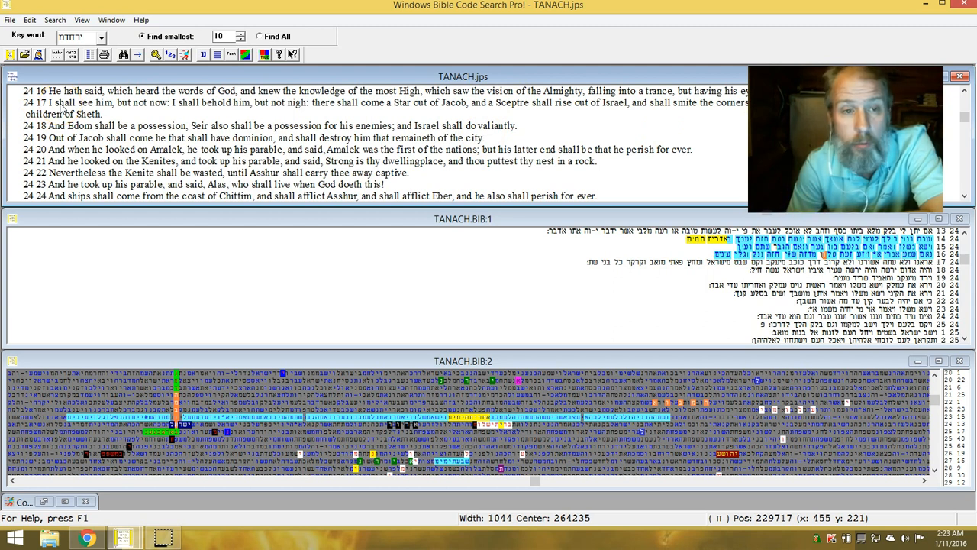
mouse_move(89, 110)
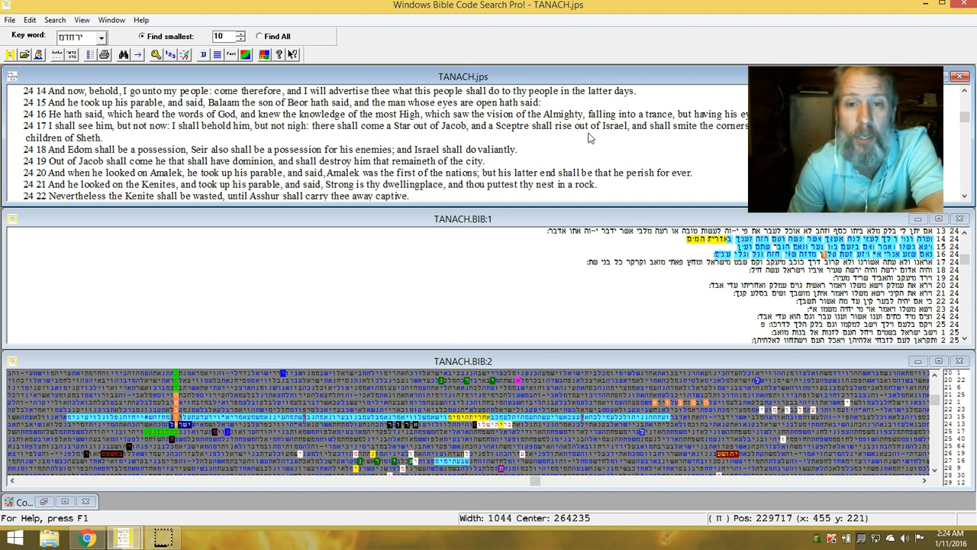
mouse_move(276, 136)
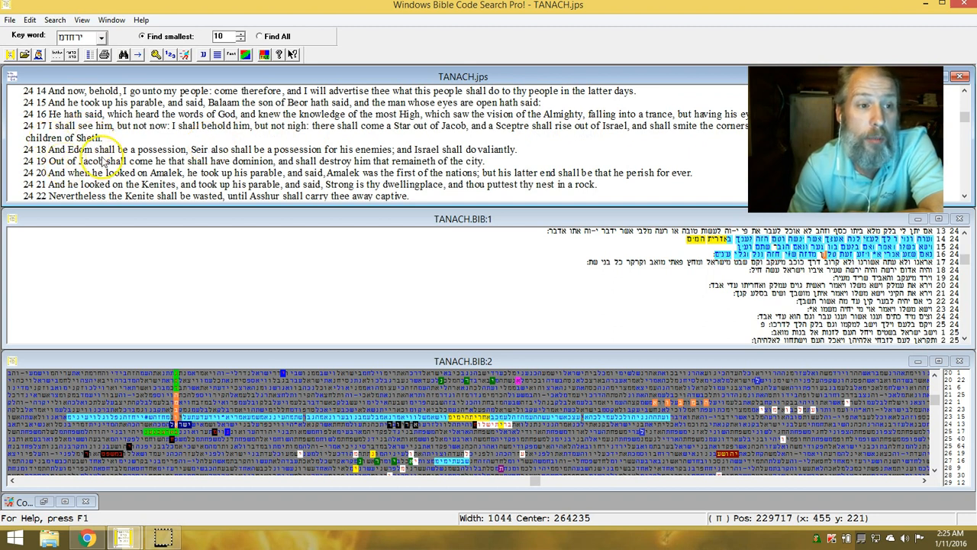
mouse_move(187, 172)
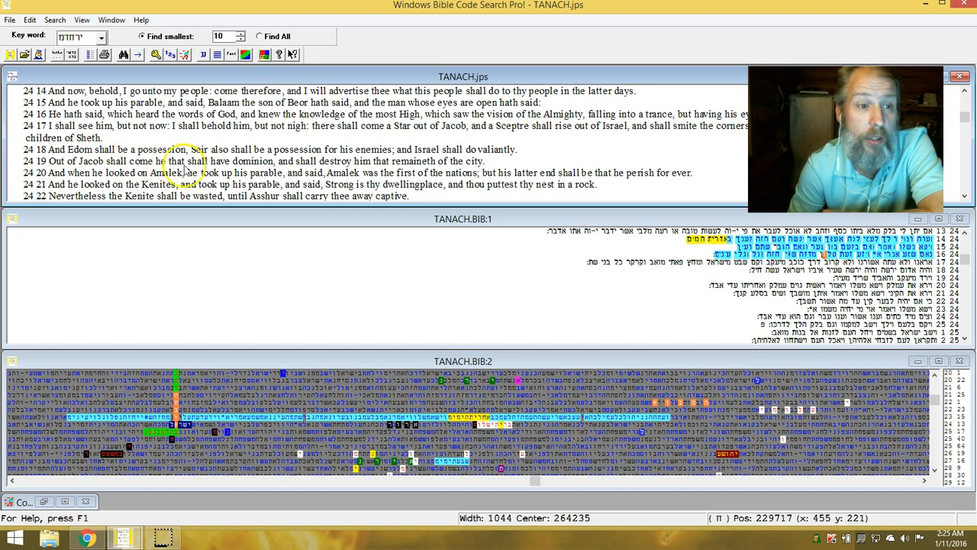
mouse_move(351, 162)
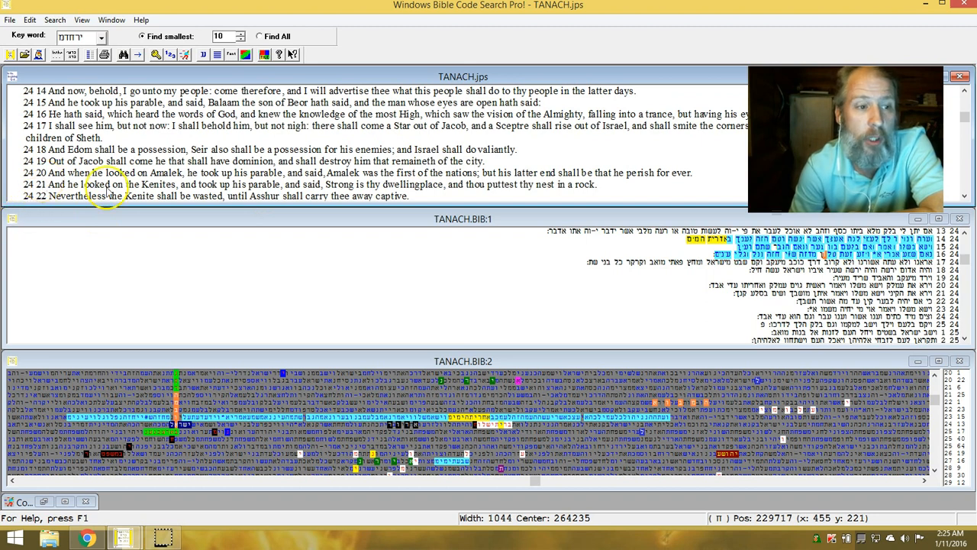
mouse_move(155, 183)
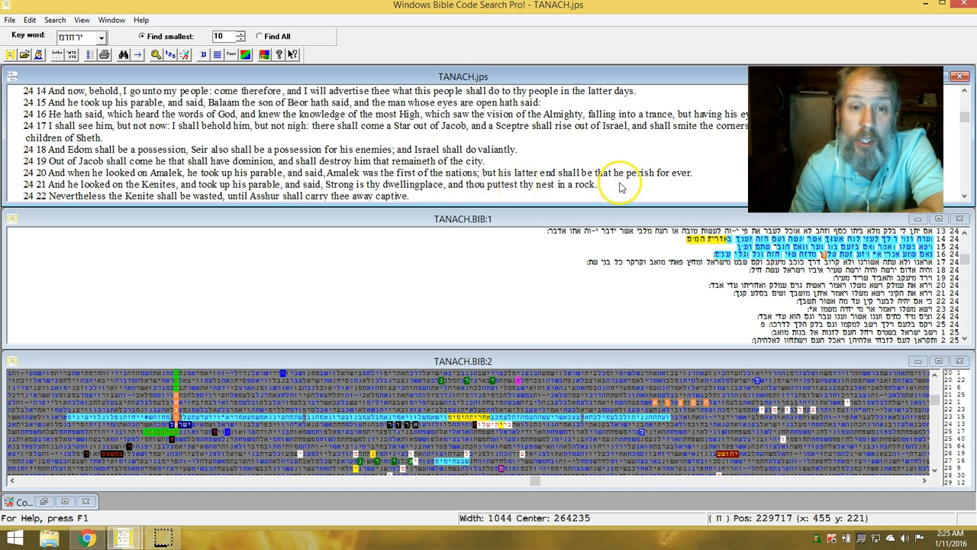
mouse_move(684, 189)
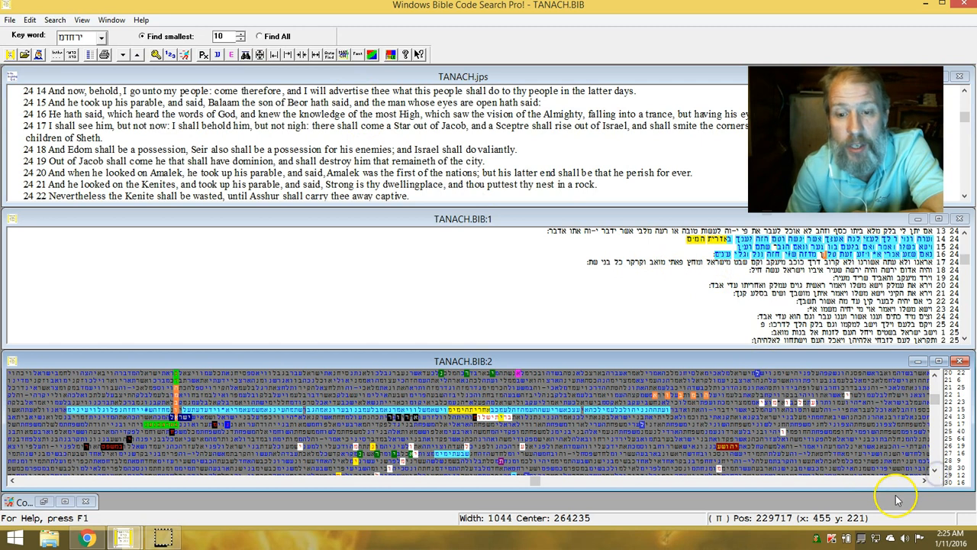
Scroll the TANACH.BIB:2 matrix down to later rows with other highlighted terms
click(935, 482)
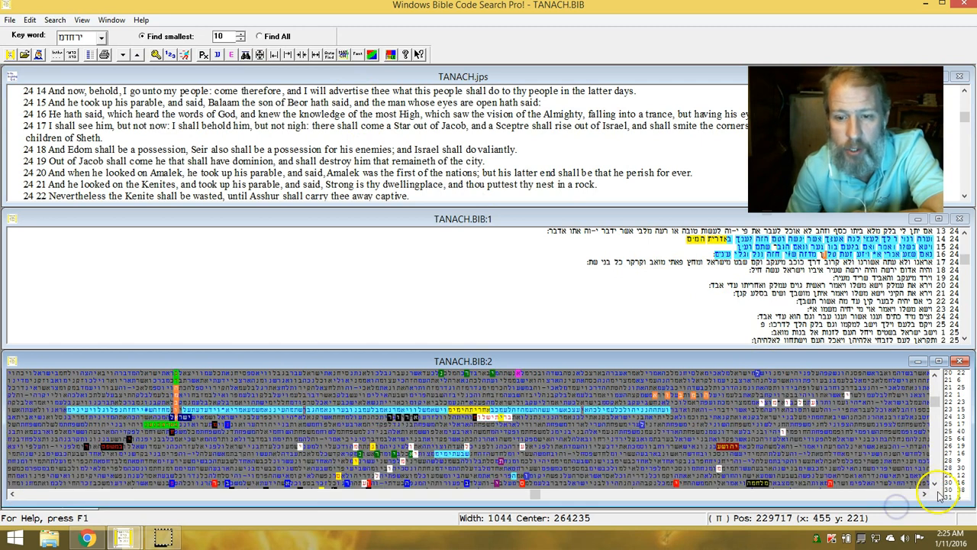
click(934, 483)
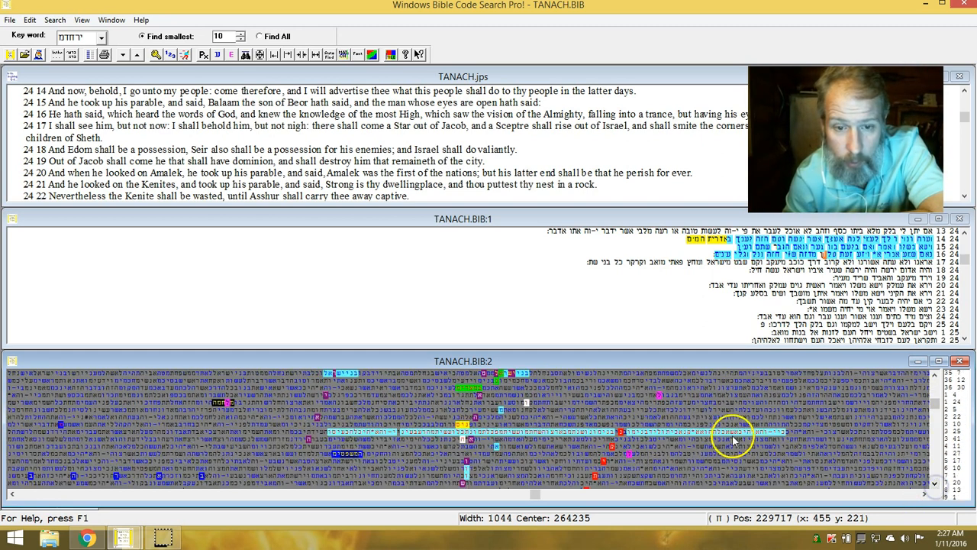
Show this grid spot of the width-1044 matrix in the Hebrew Devarim text
right_click(732, 435)
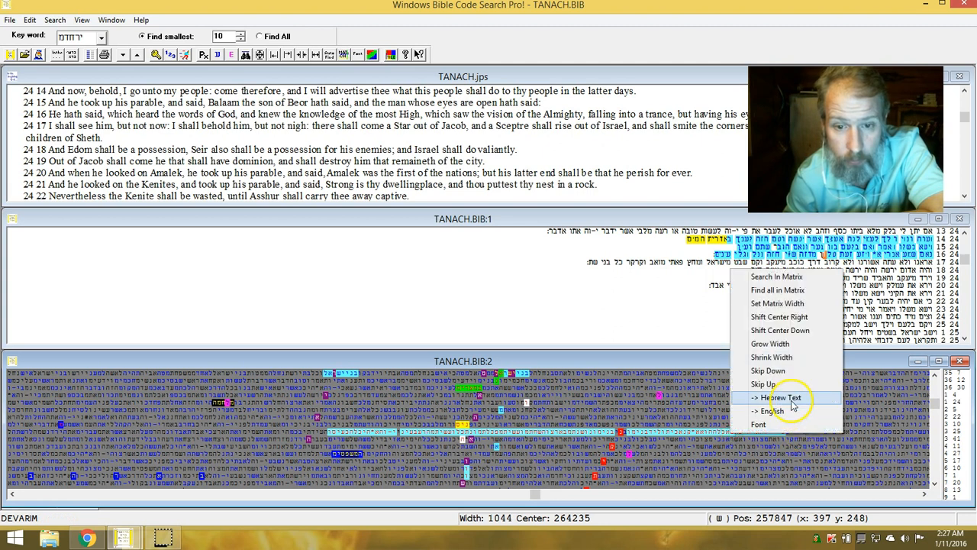
click(780, 397)
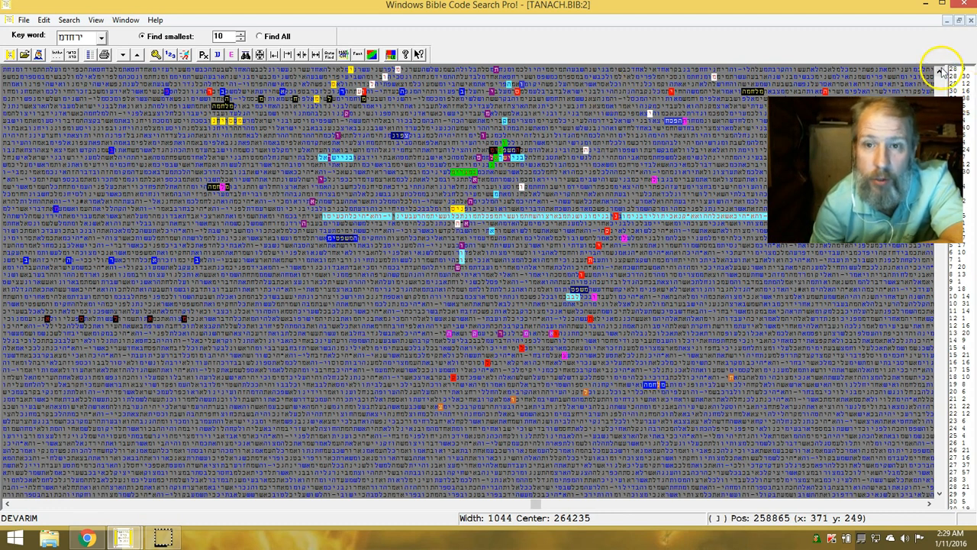
click(941, 73)
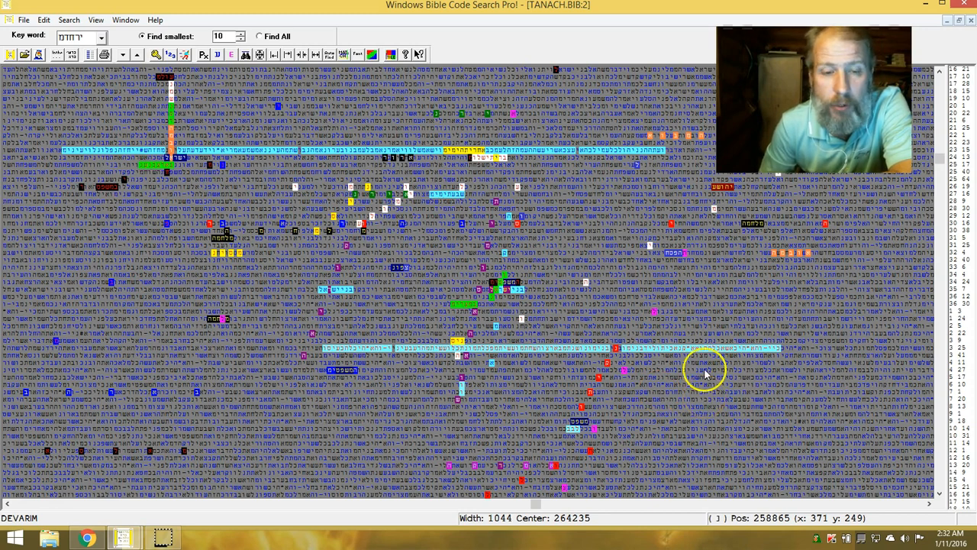
mouse_move(775, 353)
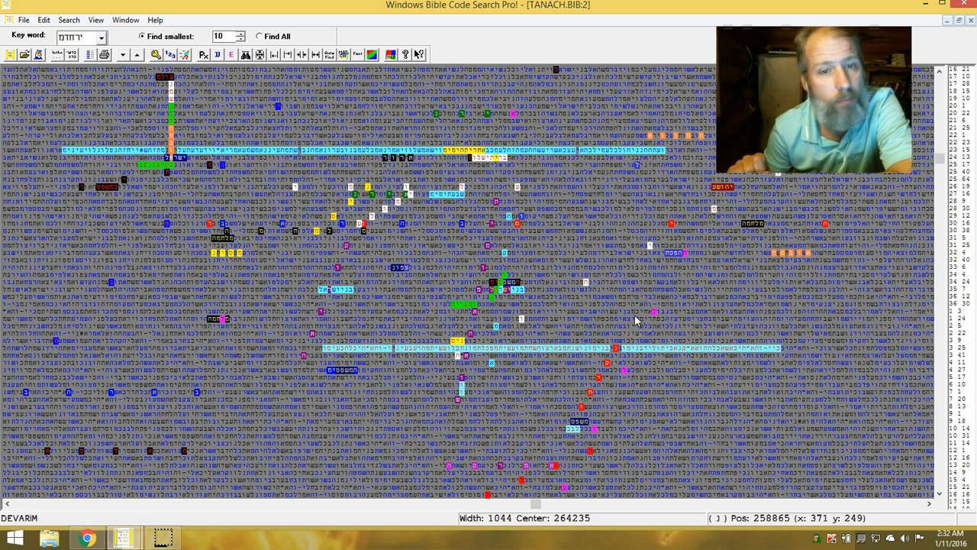
mouse_move(112, 464)
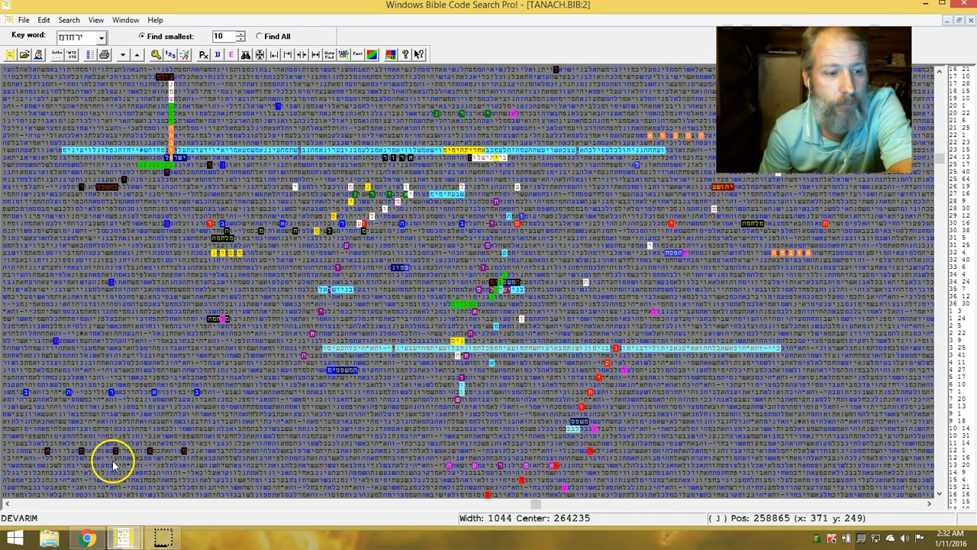